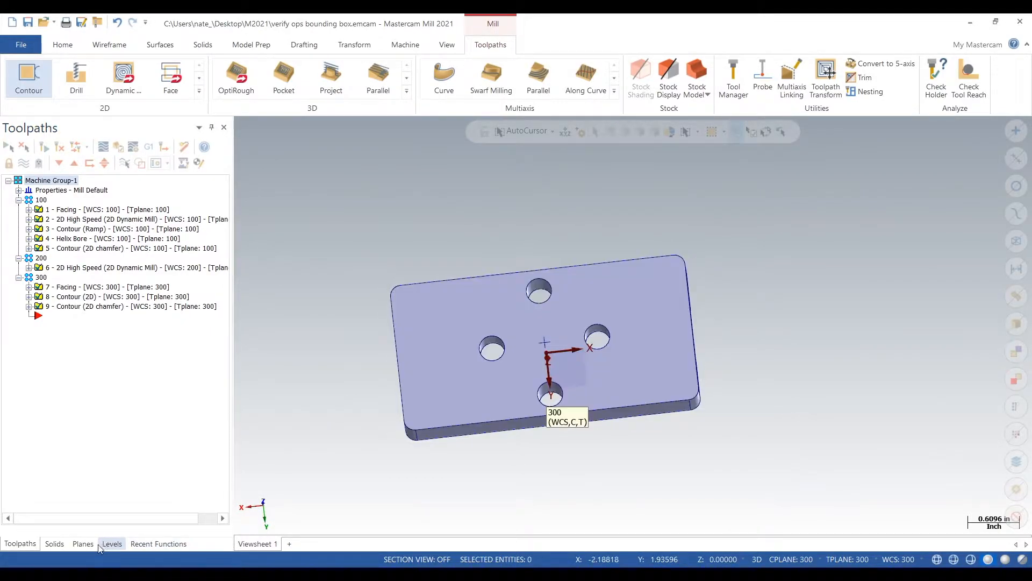
Make plane 100 the WCS/C/T plane, show the stock level, and backplot setup 100
left_click(83, 544)
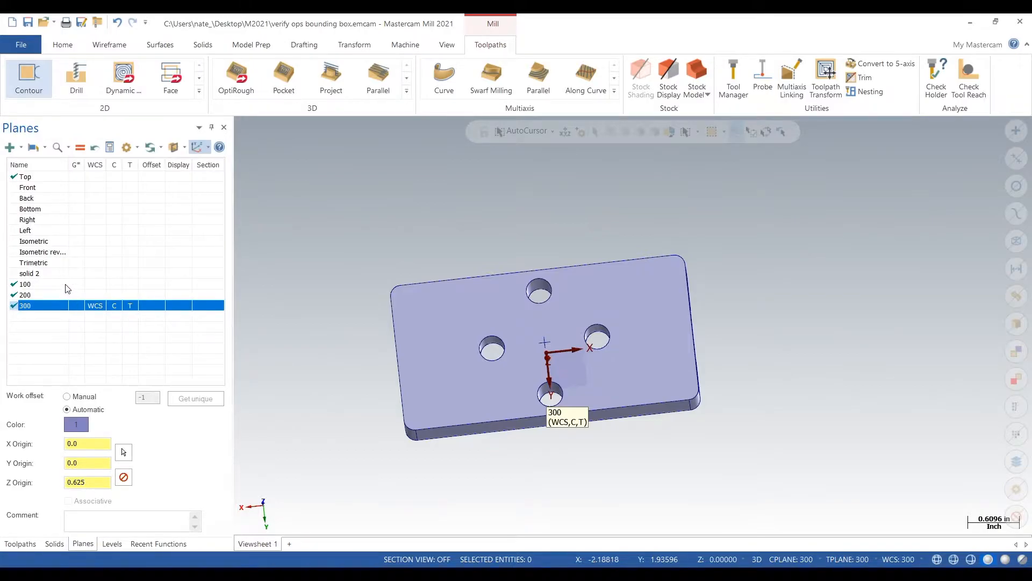
left_click(25, 284)
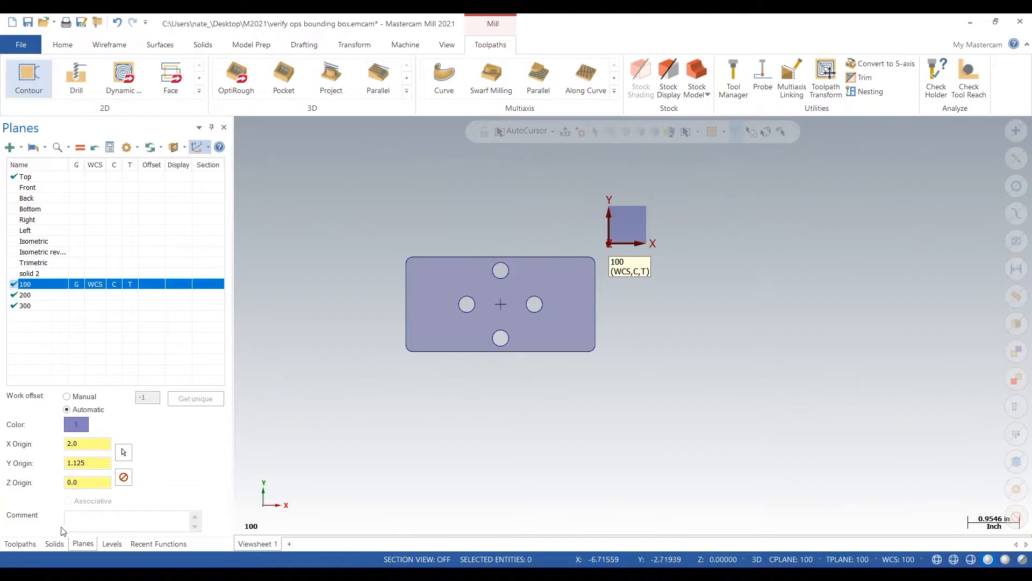
left_click(111, 543)
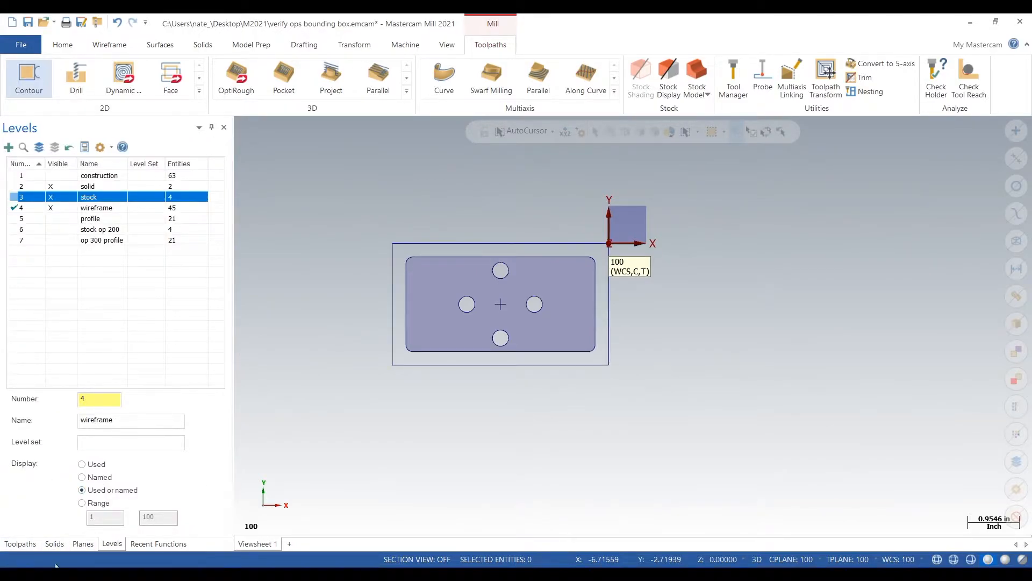
left_click(20, 544)
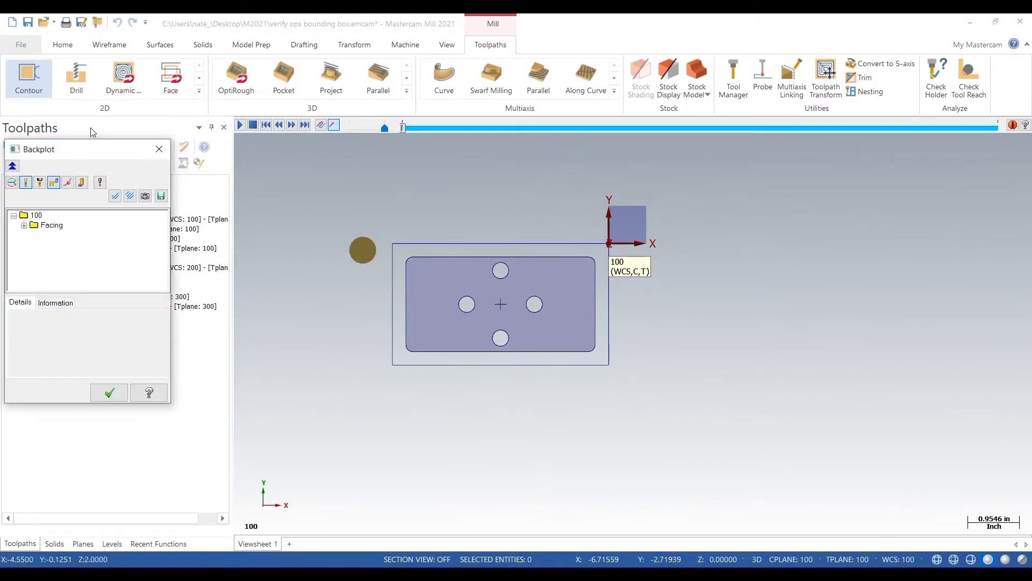
left_click(292, 124)
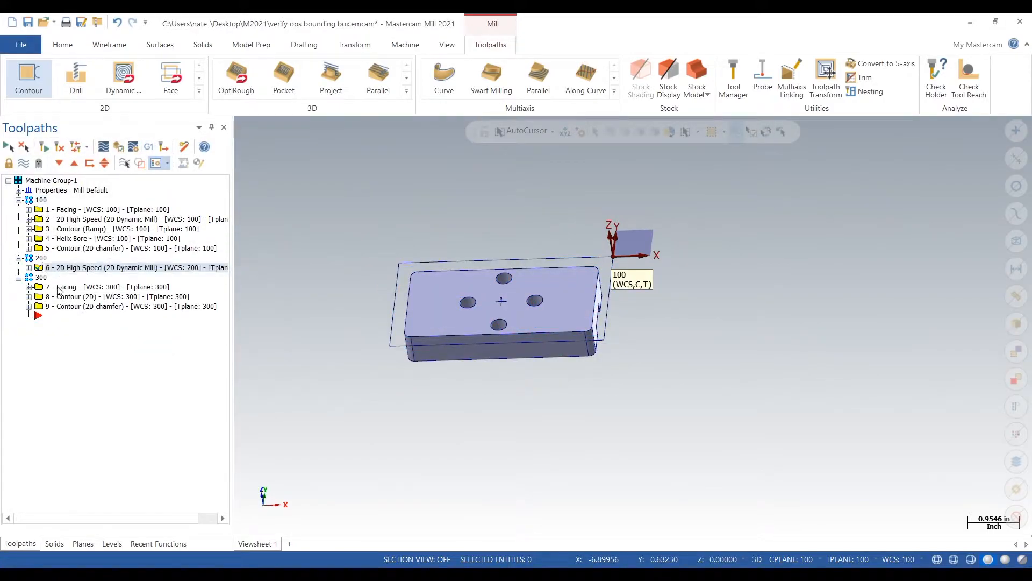
Make plane 200 the WCS/C/T plane and backplot setup 200's operation 6
left_click(83, 543)
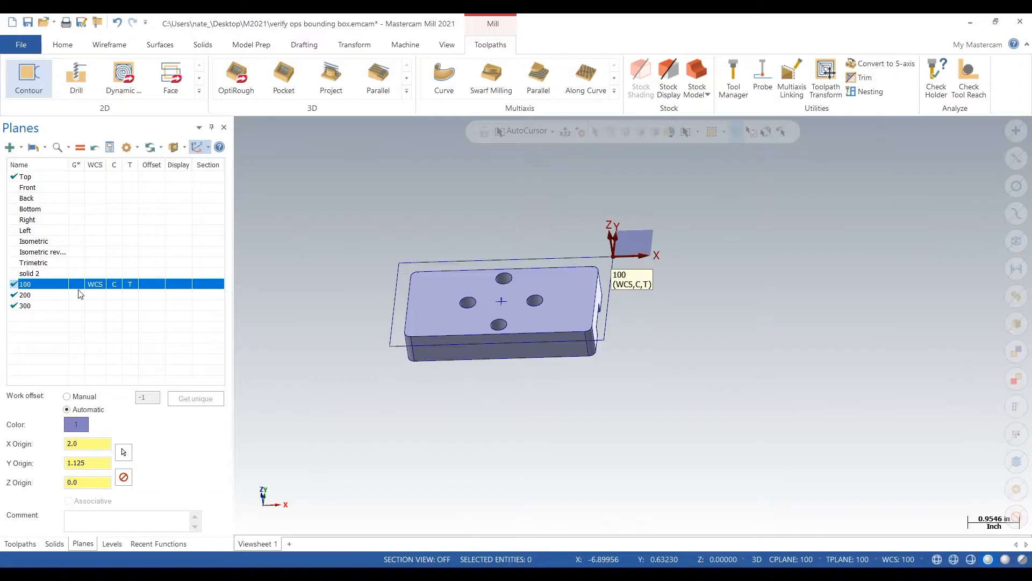
left_click(25, 295)
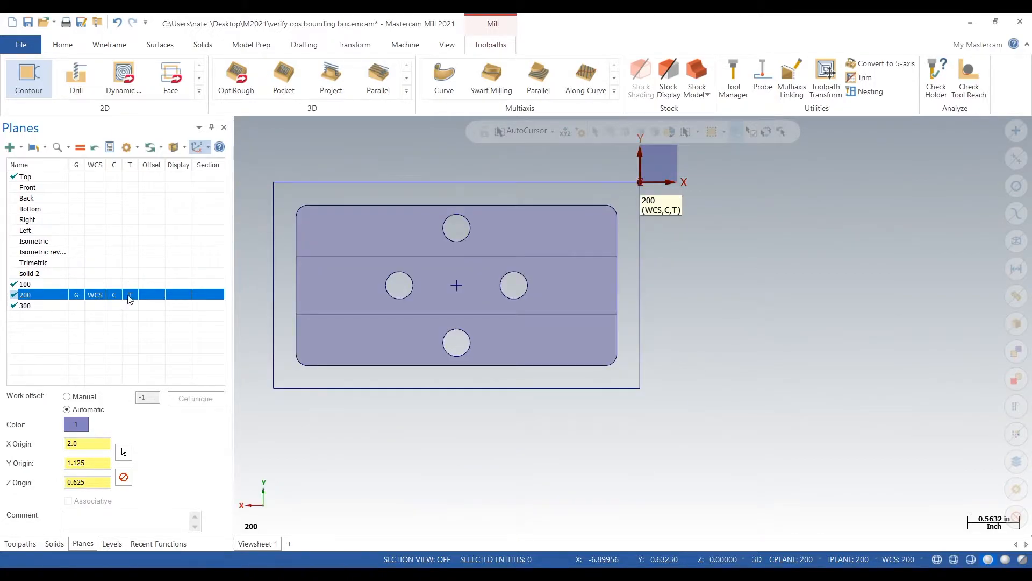
left_click(20, 544)
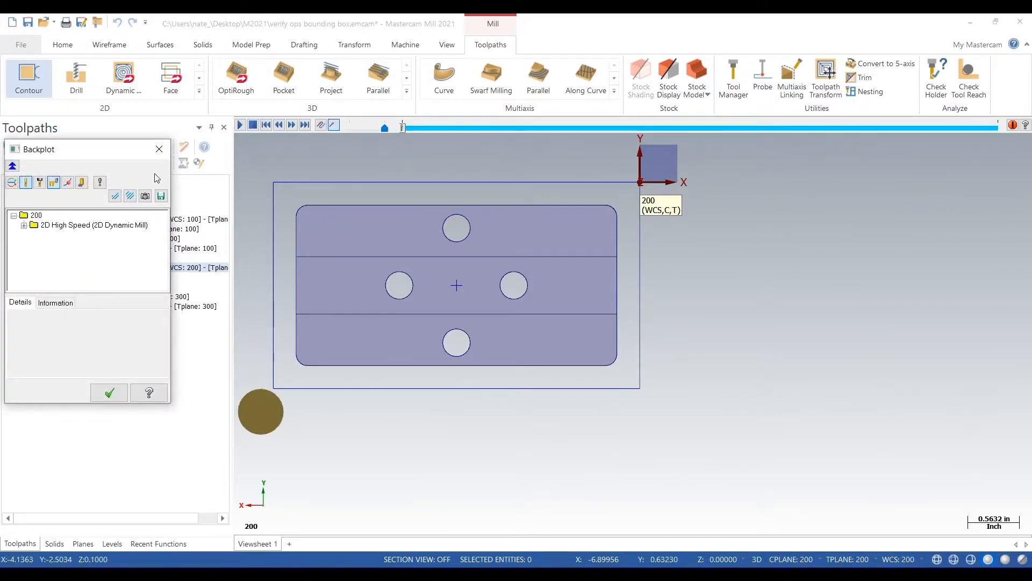
left_click(239, 124)
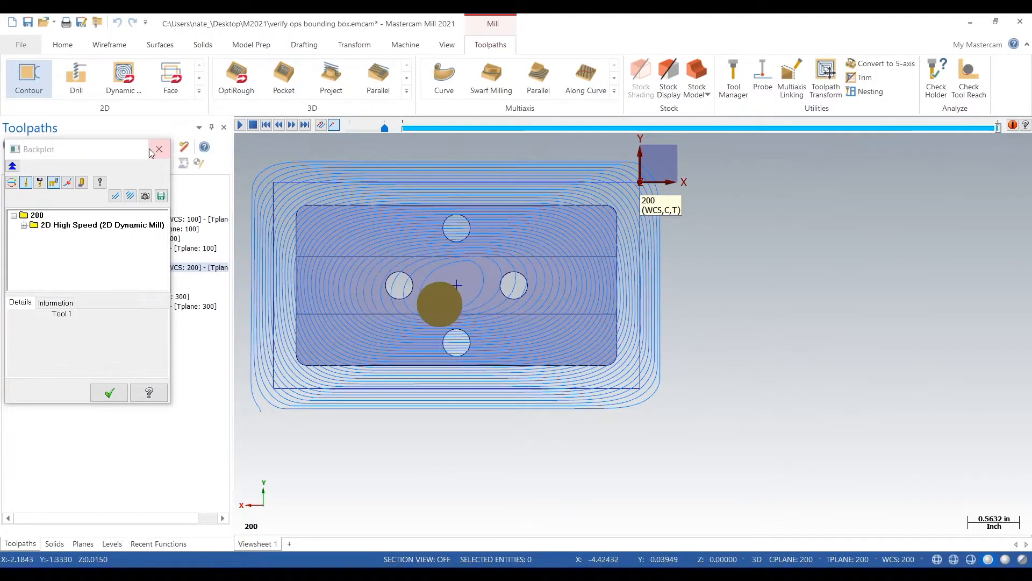
left_click(159, 149)
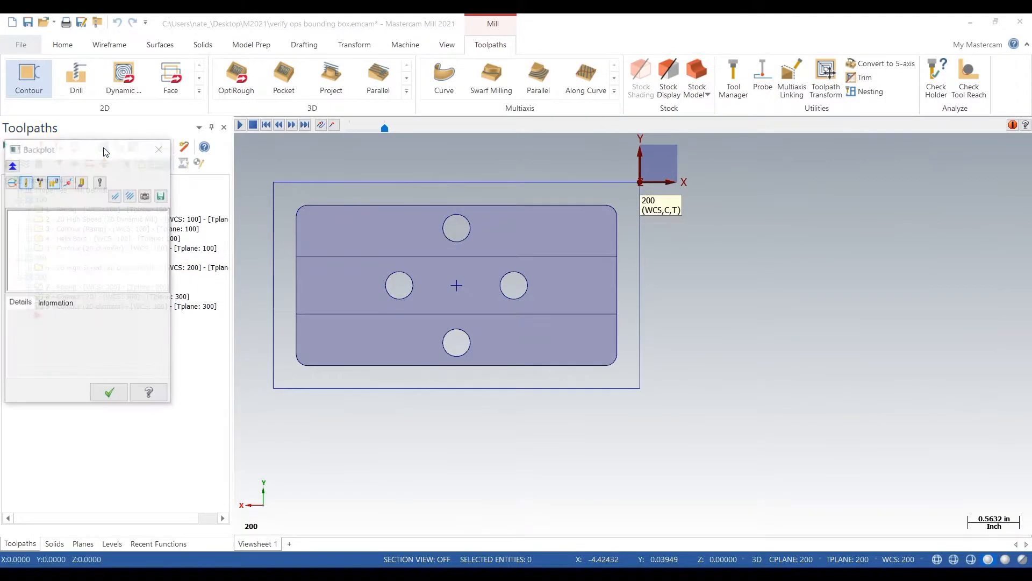
Backplot setup 300's operations 7–9 and close the Backplot
left_click(239, 125)
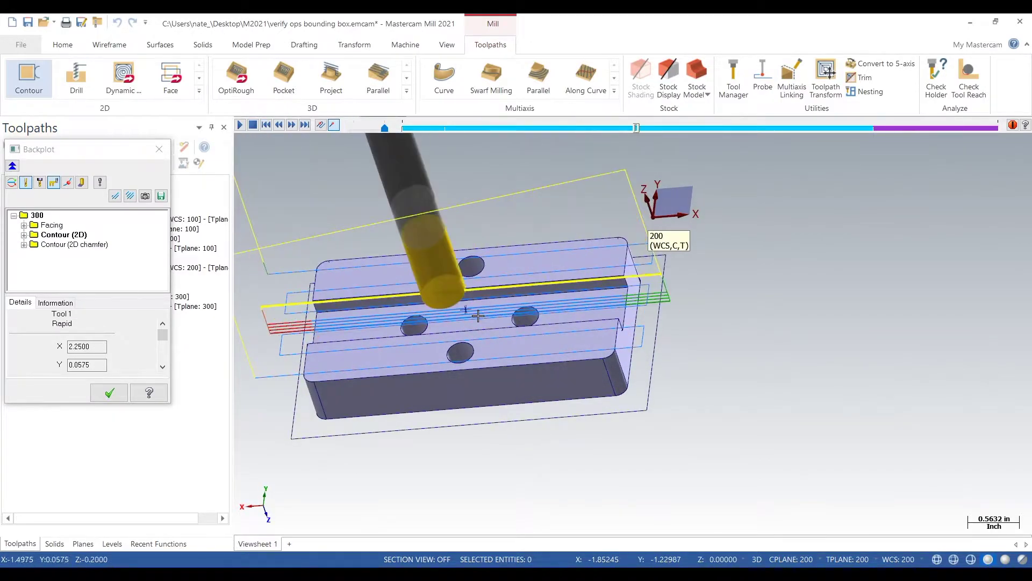
left_click(292, 125)
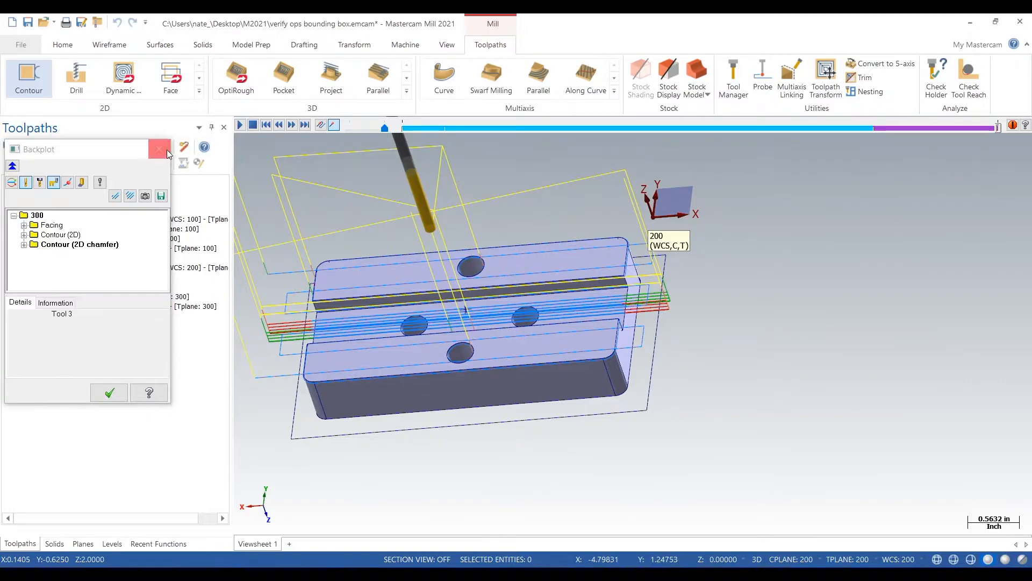
left_click(159, 149)
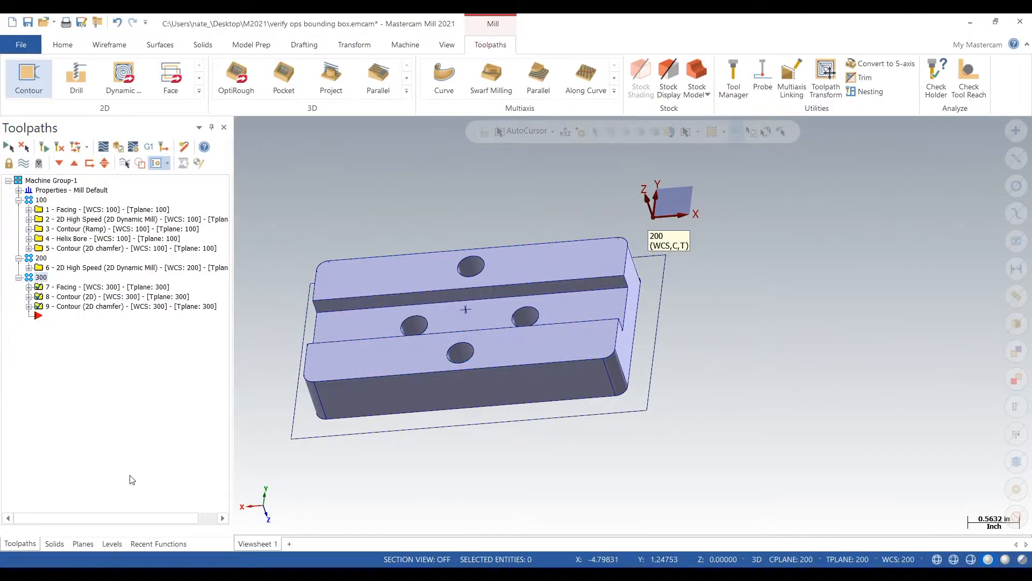
Set plane 100 back as WCS/C/T and return to the Toolpaths manager
left_click(83, 544)
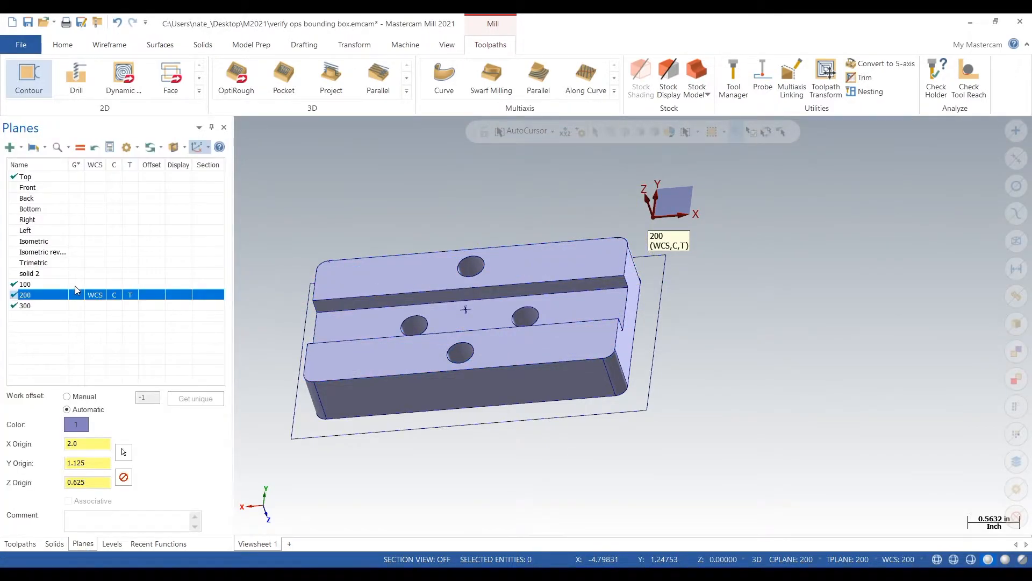
left_click(25, 284)
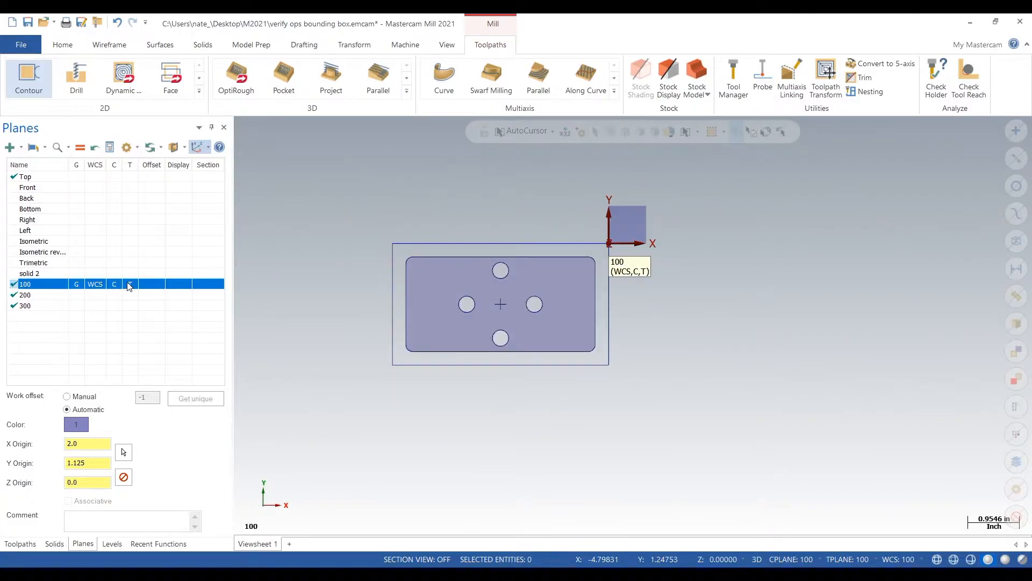
left_click(20, 544)
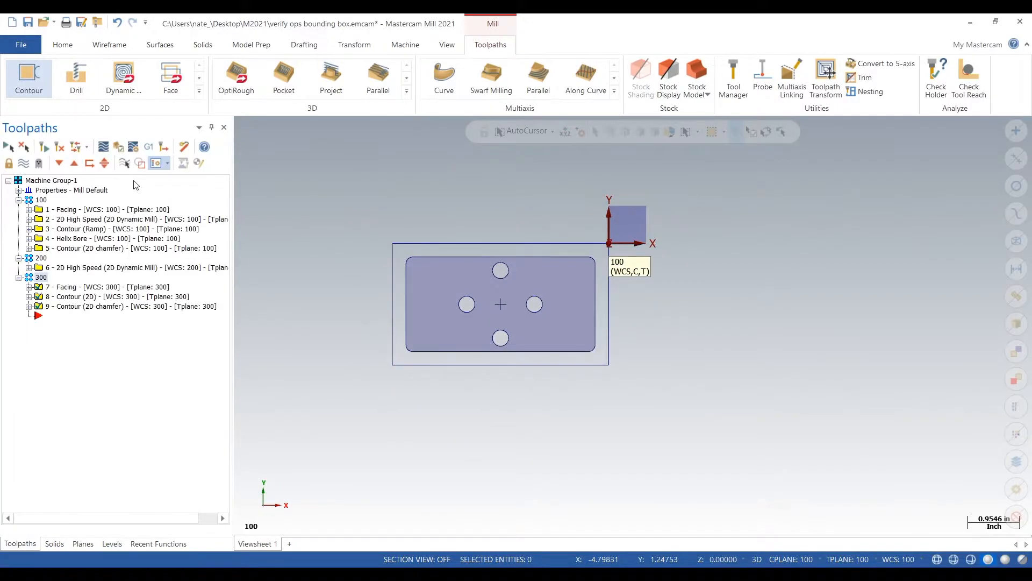
mouse_move(123, 162)
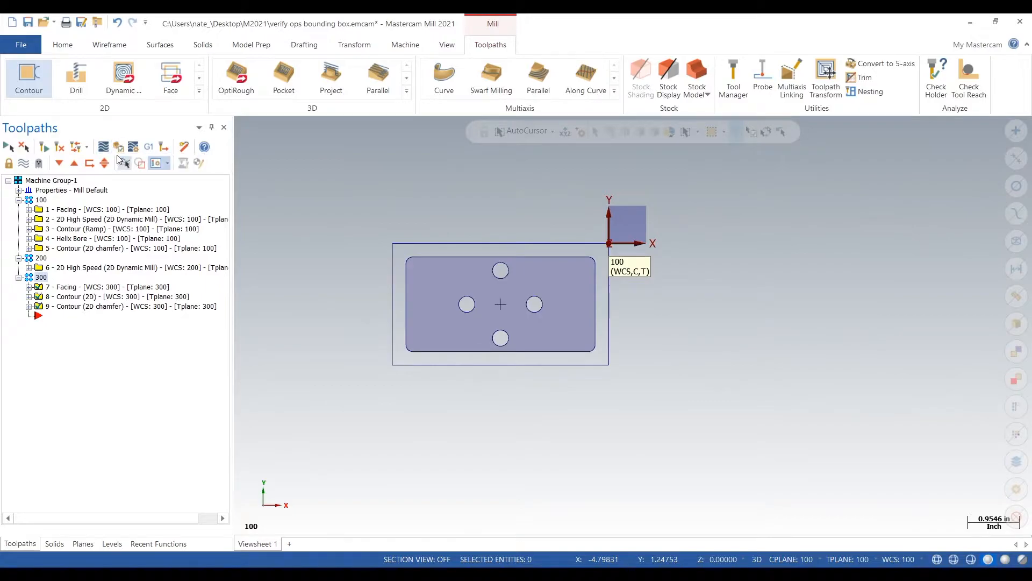
mouse_move(119, 147)
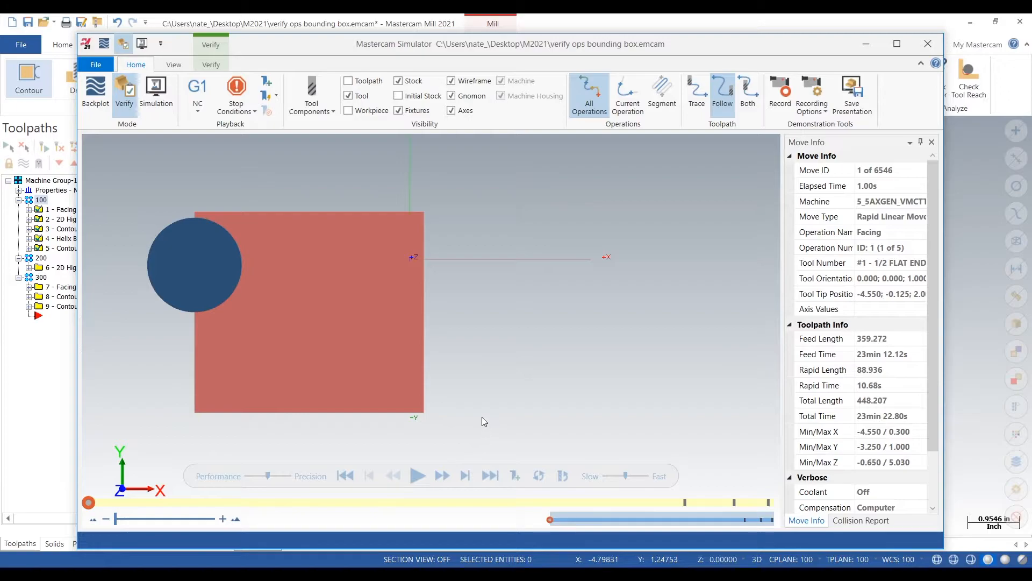
Verify all five operations to the end in the Simulator, then close it
left_click(418, 476)
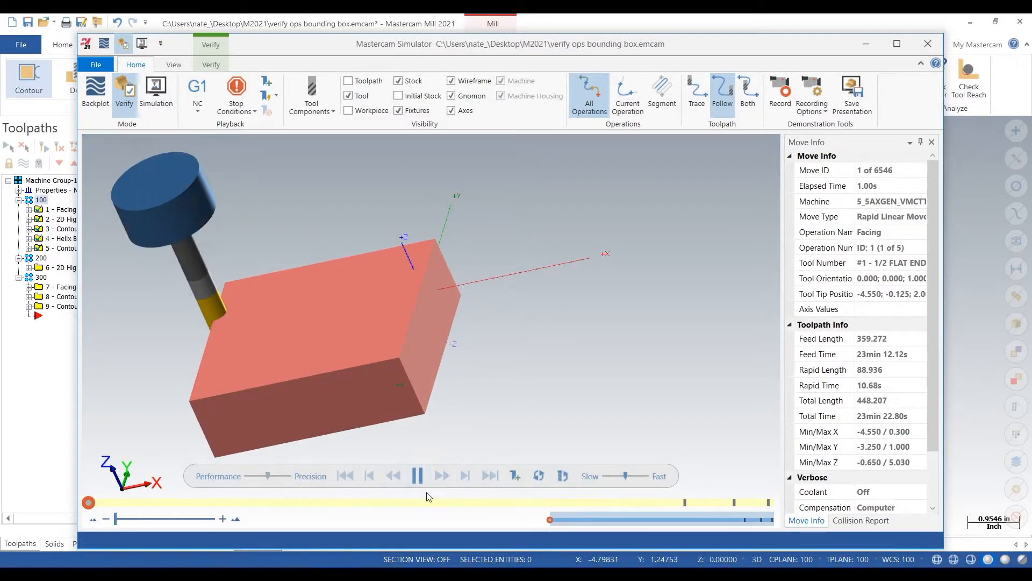
left_click(417, 476)
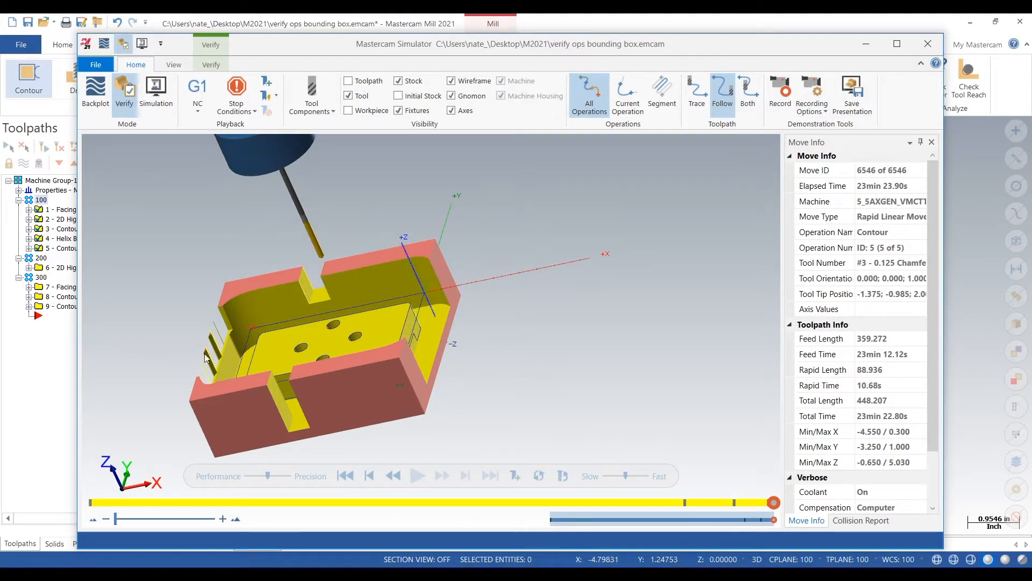
mouse_move(929, 44)
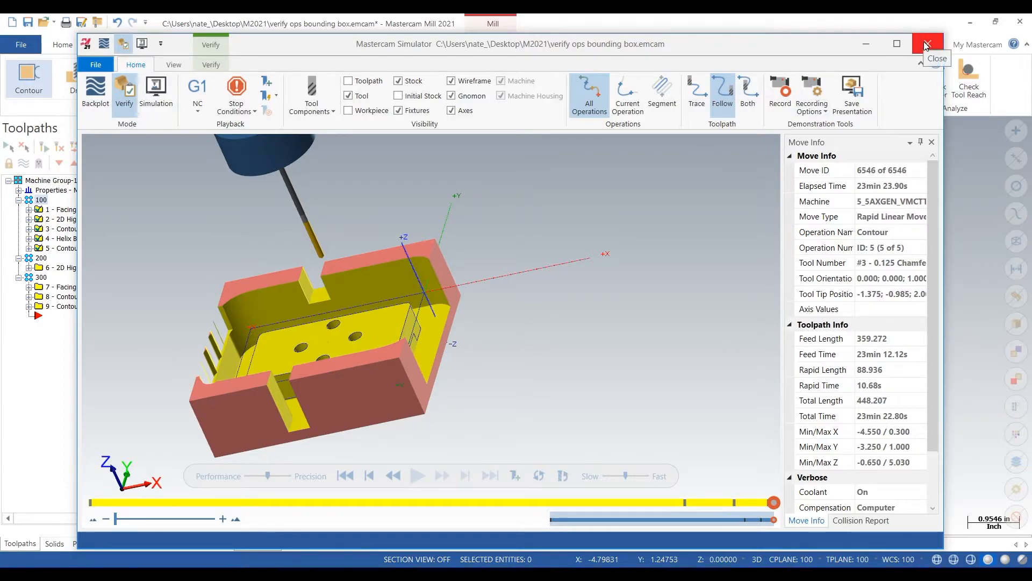
left_click(930, 44)
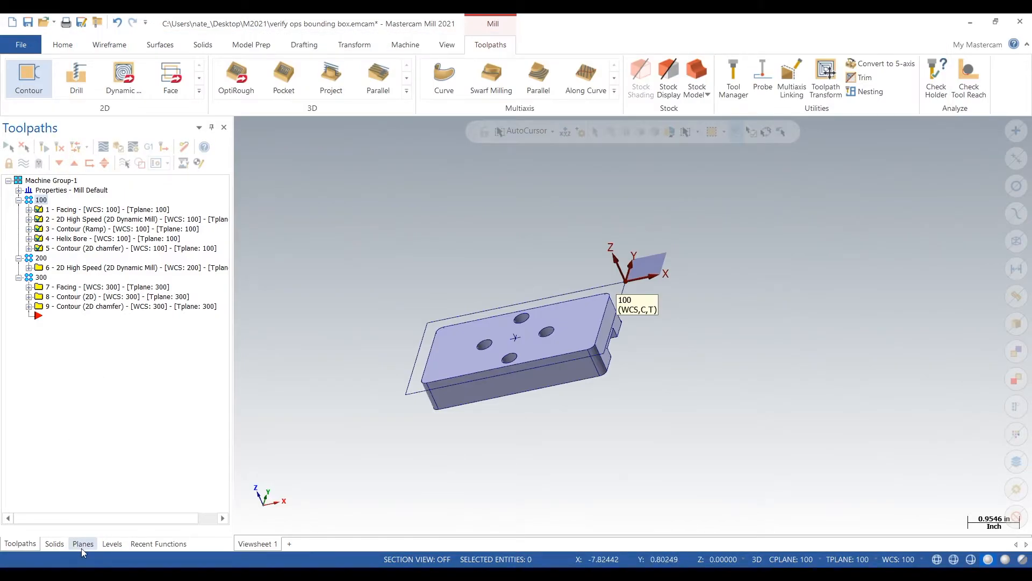
Make level 3 stock the main level and expand the Mill Default machine group properties
left_click(112, 544)
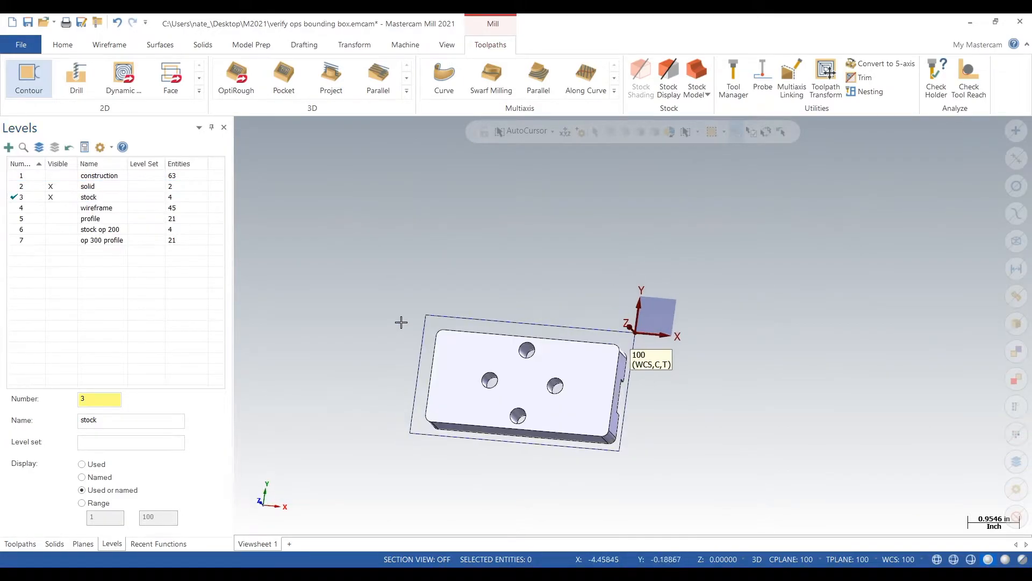
mouse_move(17, 529)
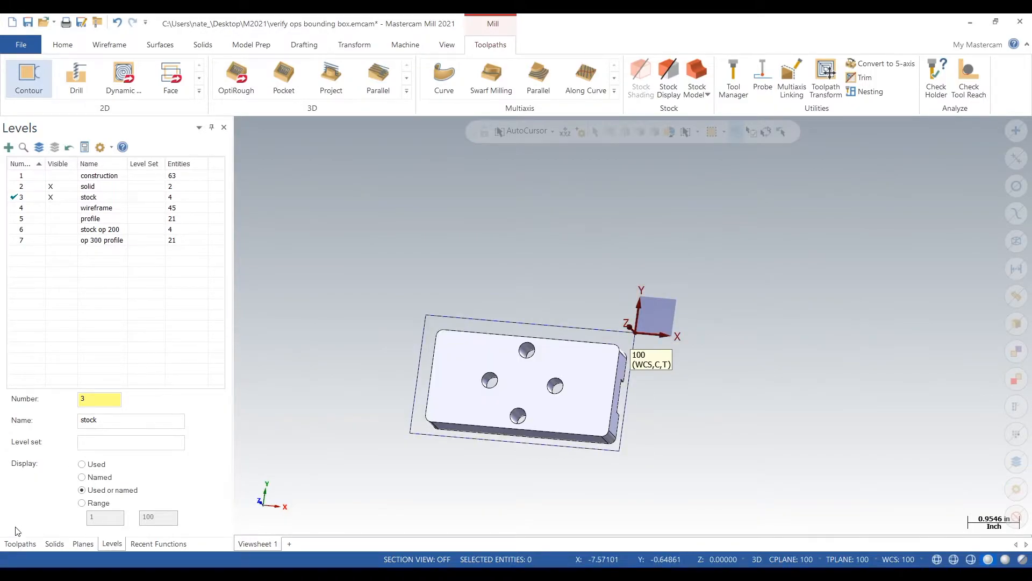
left_click(20, 543)
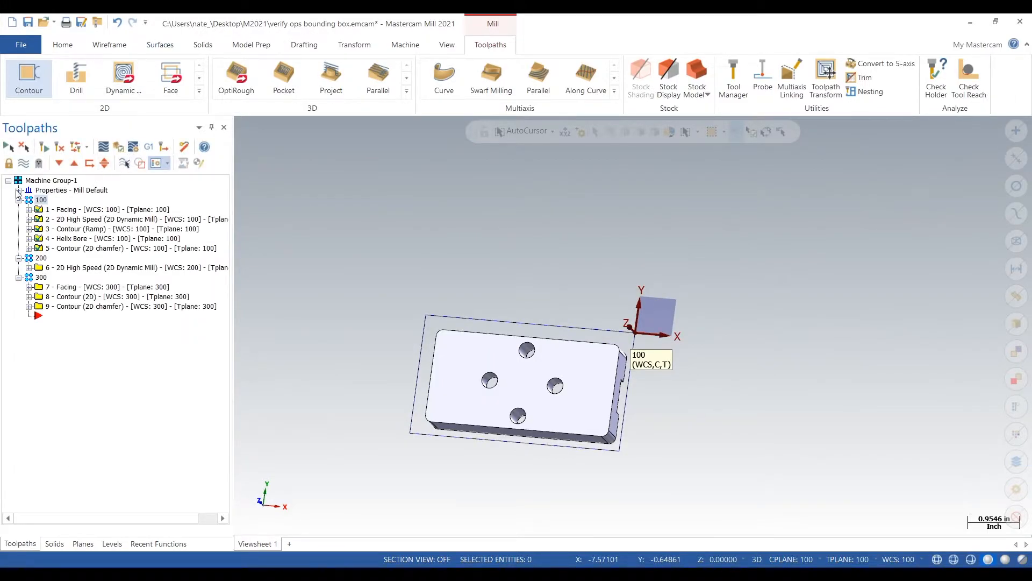
left_click(18, 190)
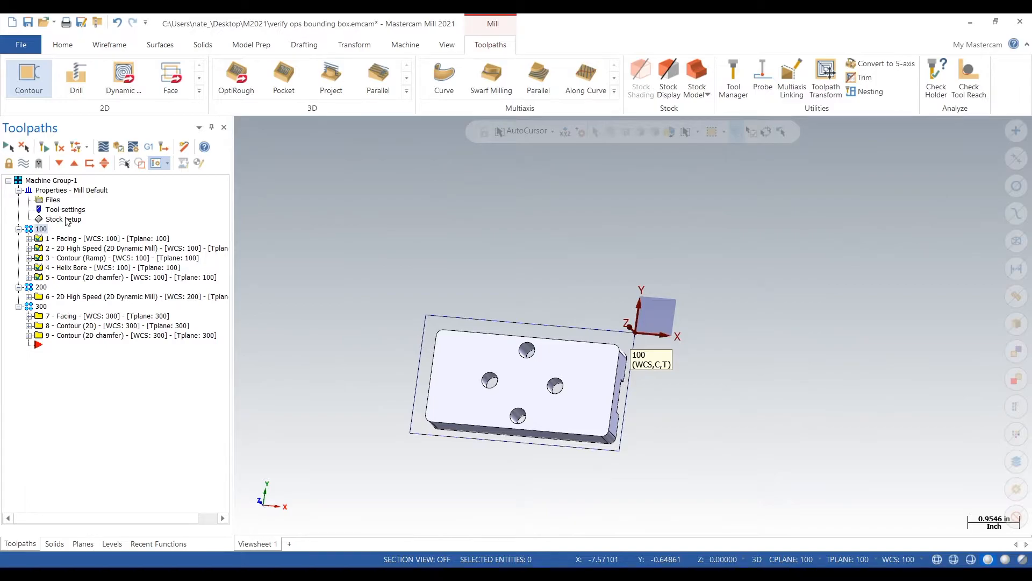
Define a bounding-box stock 4.0 × 2.25 × 1.0 with origin 0, 0, 0.01 and display on
double_click(64, 220)
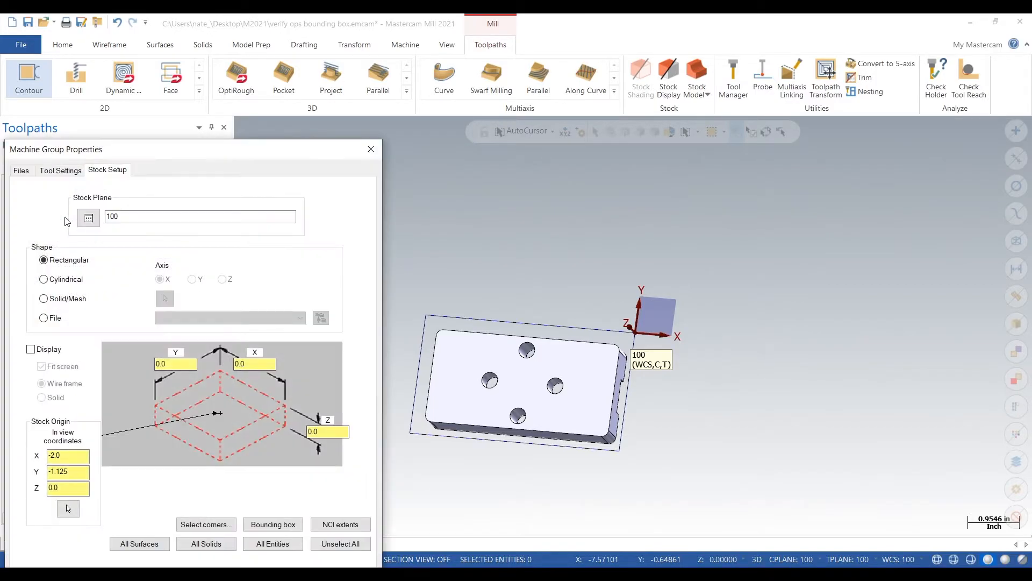
mouse_move(305, 148)
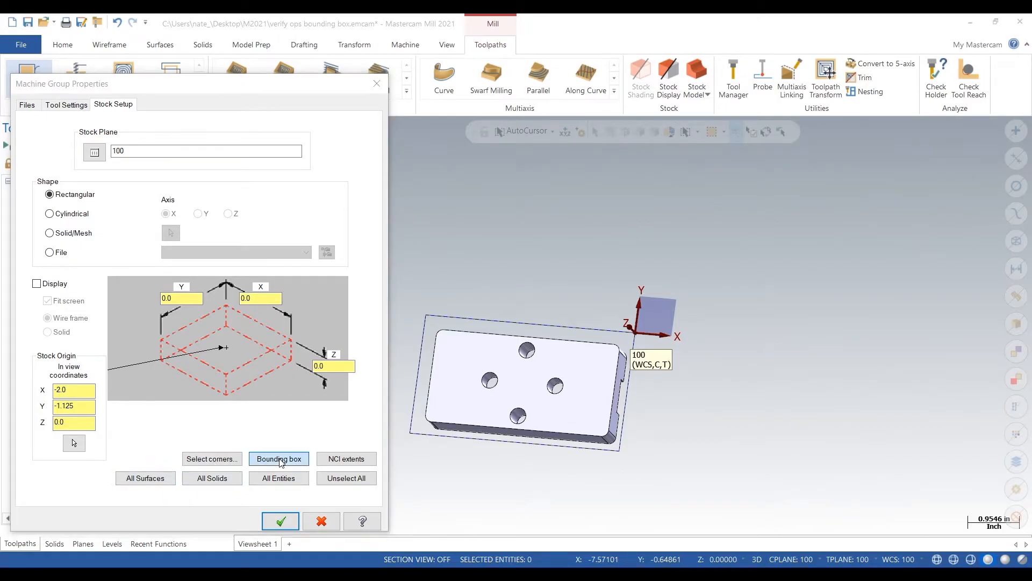
left_click(279, 459)
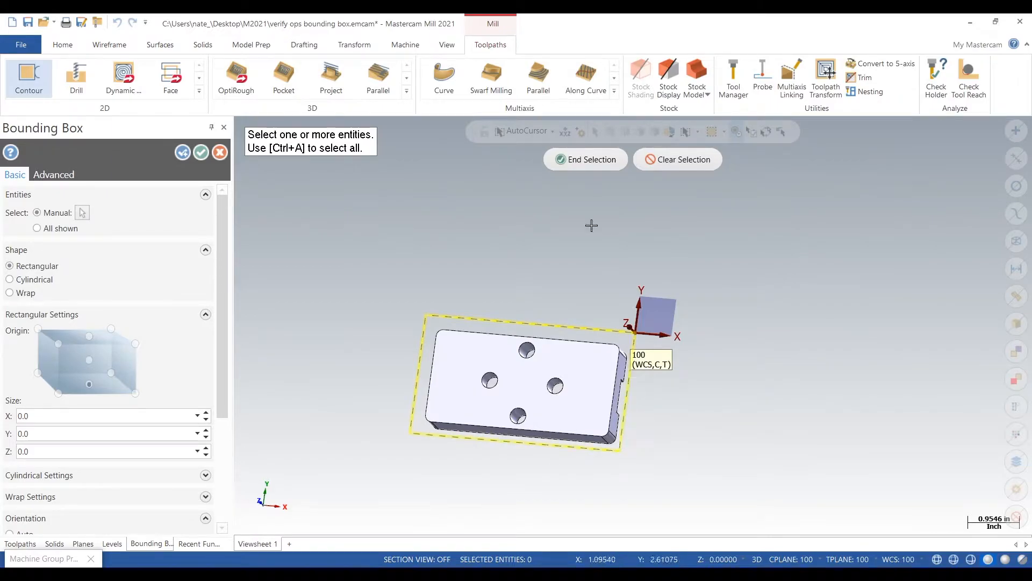
mouse_move(120, 336)
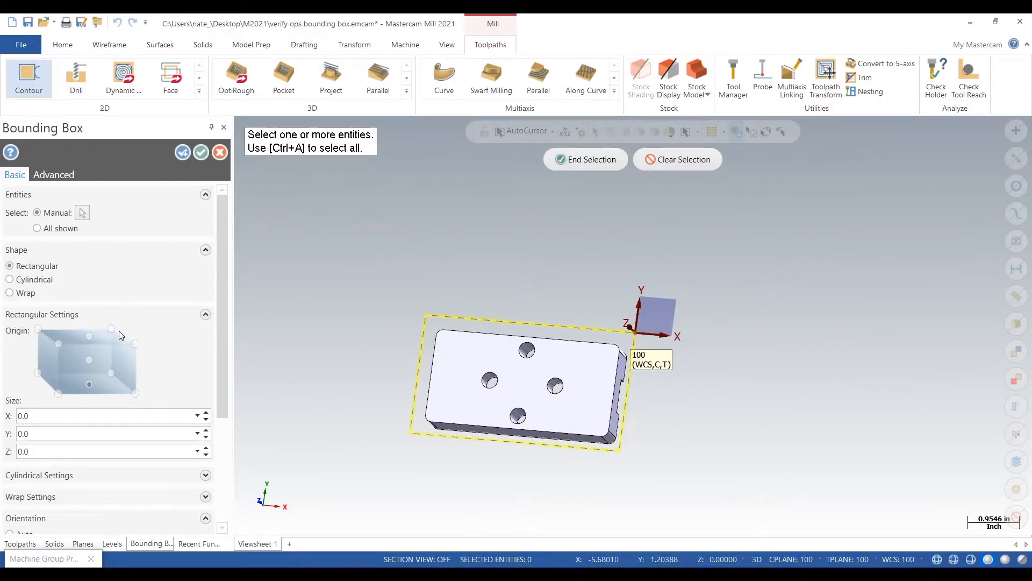
mouse_move(127, 347)
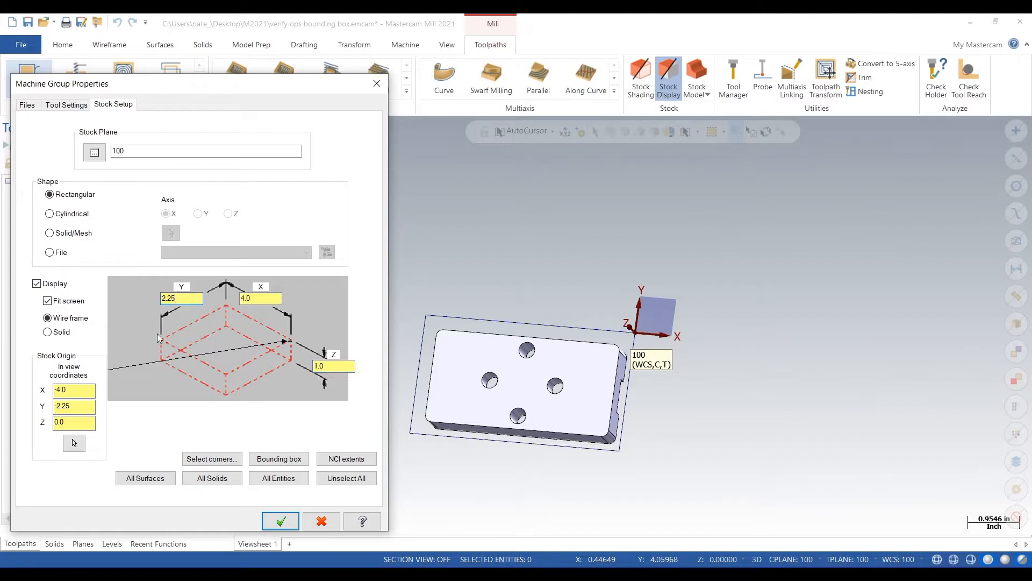
type("00")
left_click(74, 421)
type("1")
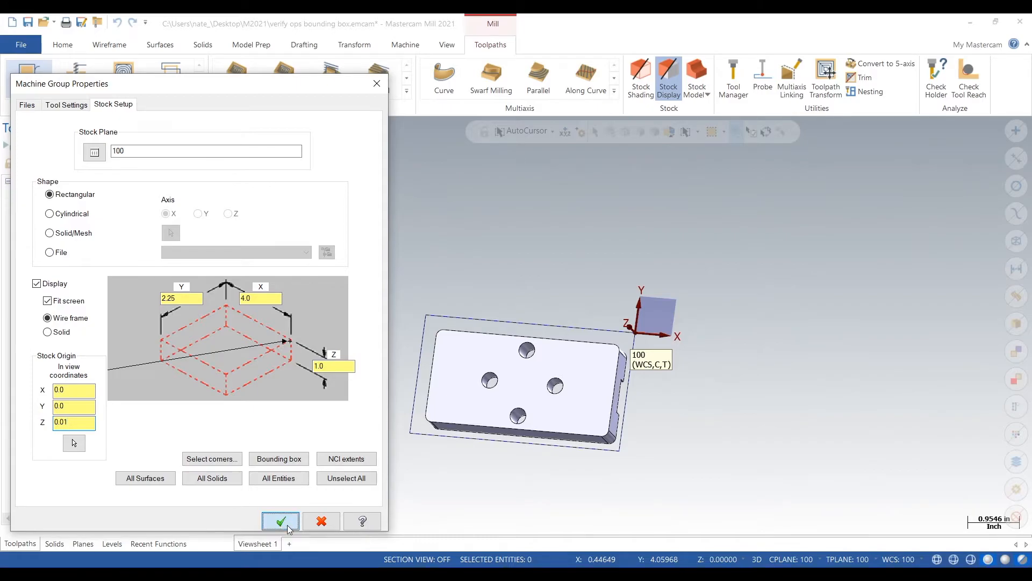
left_click(279, 521)
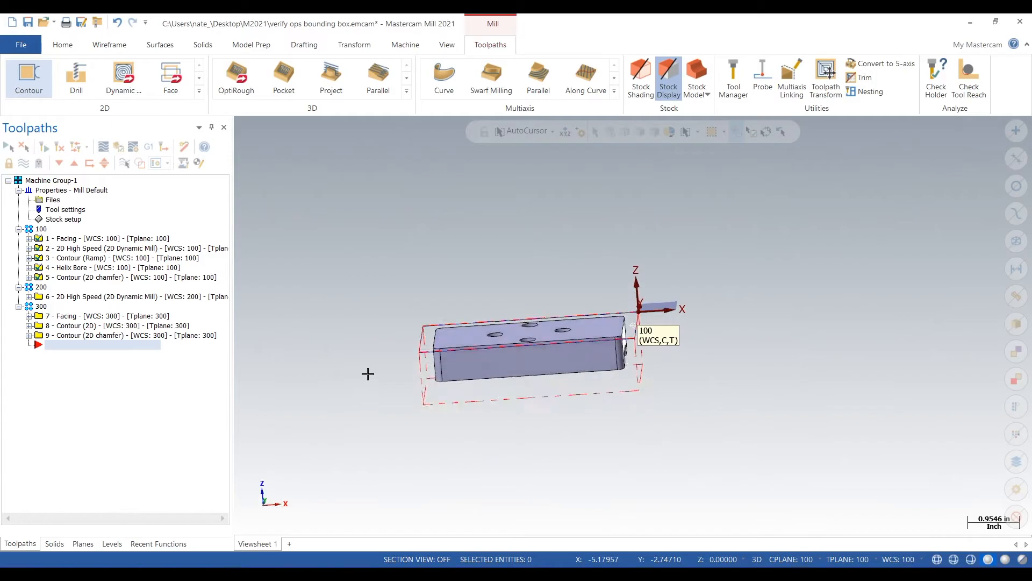
left_click_drag(367, 374, 296, 384)
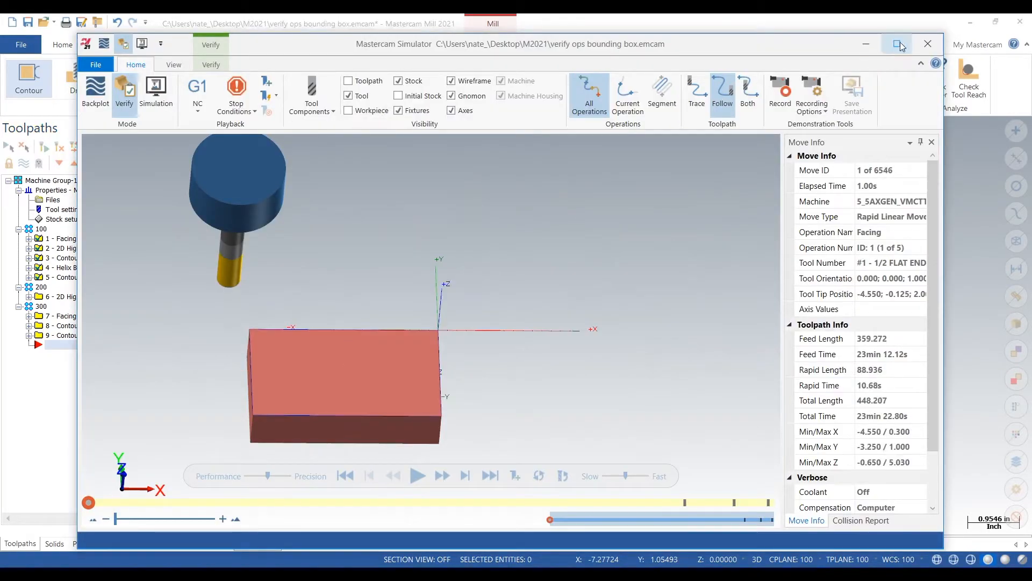
Maximize the Simulator and verify the first setup's five operations in the larger stock
left_click(895, 43)
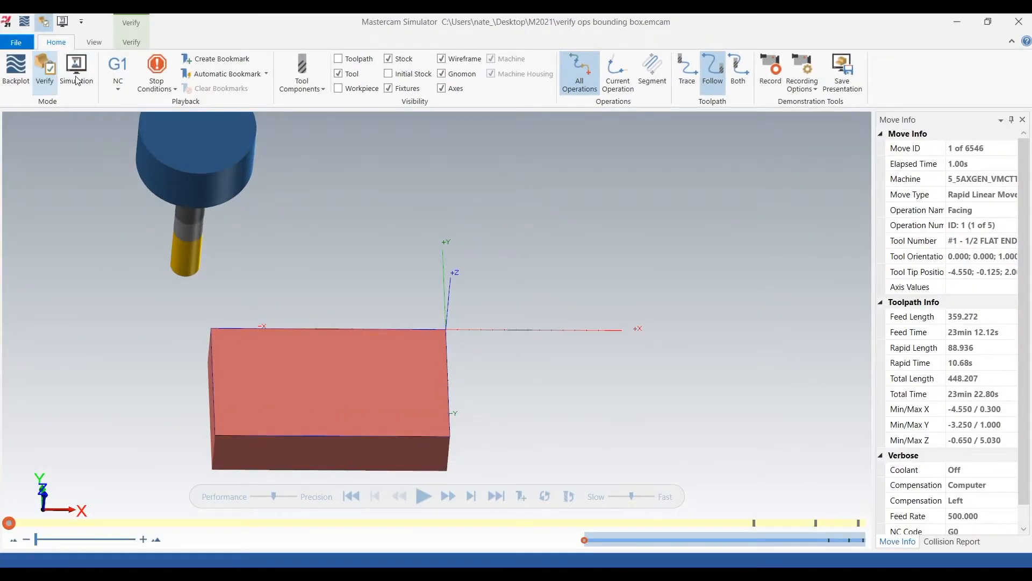
left_click(302, 70)
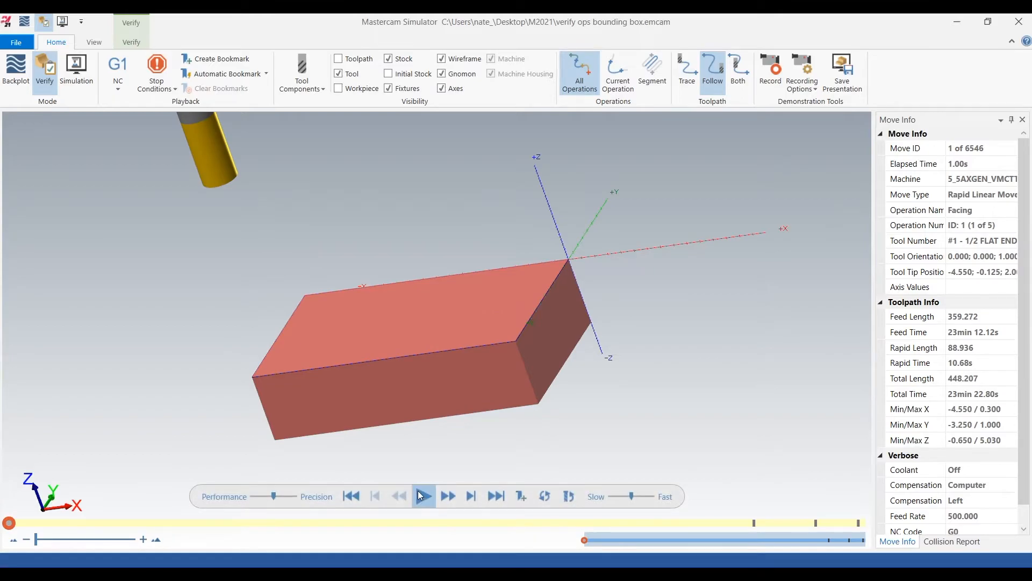
left_click(423, 496)
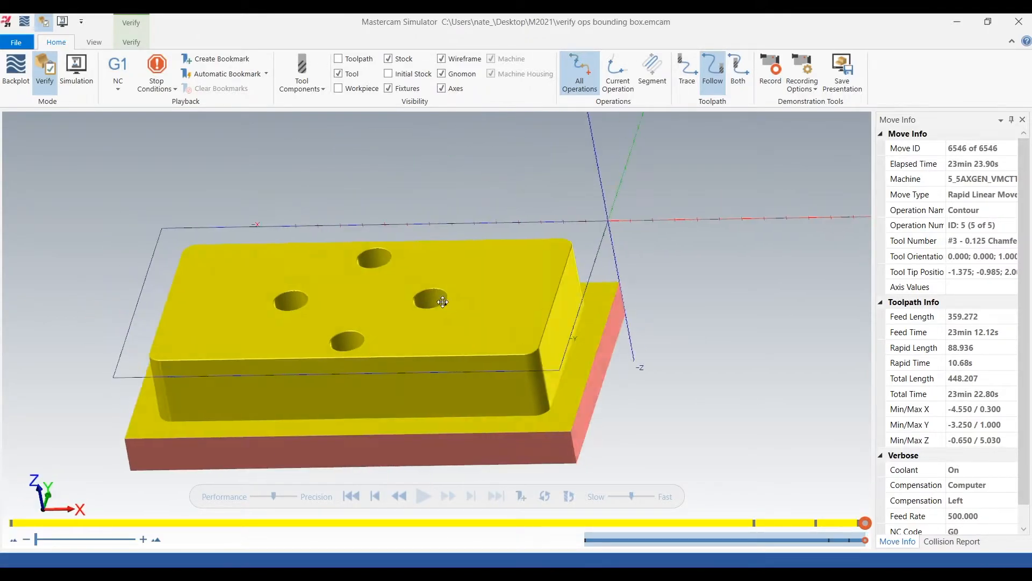
left_click(130, 42)
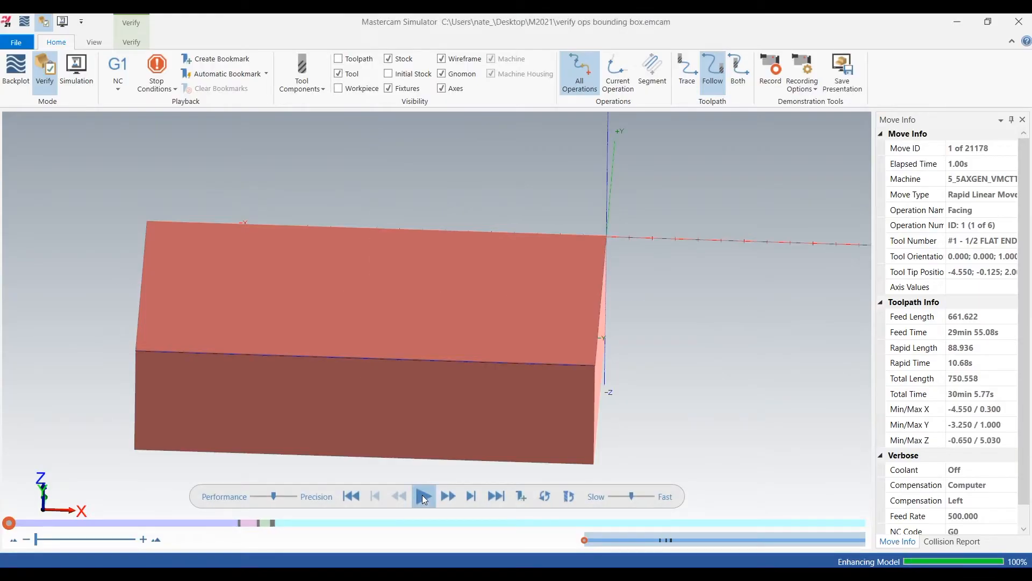
Verify the six operations of the first two setups and orbit to inspect the result
left_click(424, 496)
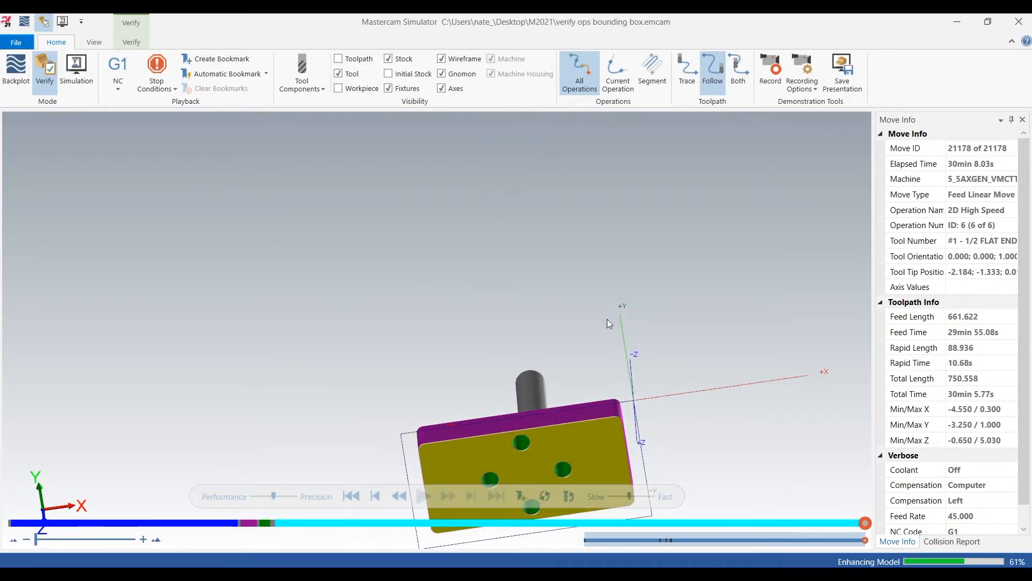
left_click_drag(610, 323, 638, 409)
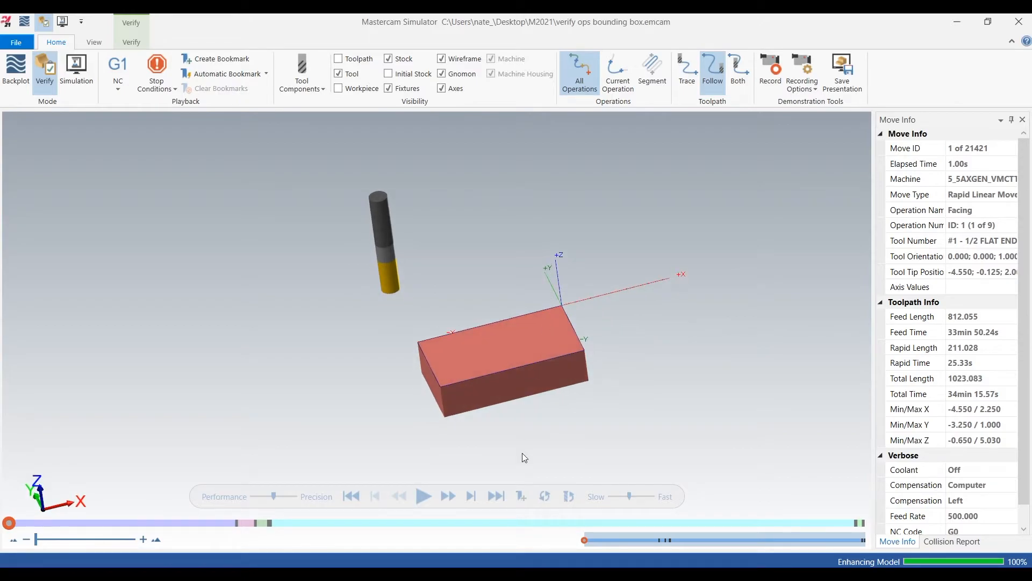
Verify all nine operations, cutting the slot across the plate's top
left_click(424, 496)
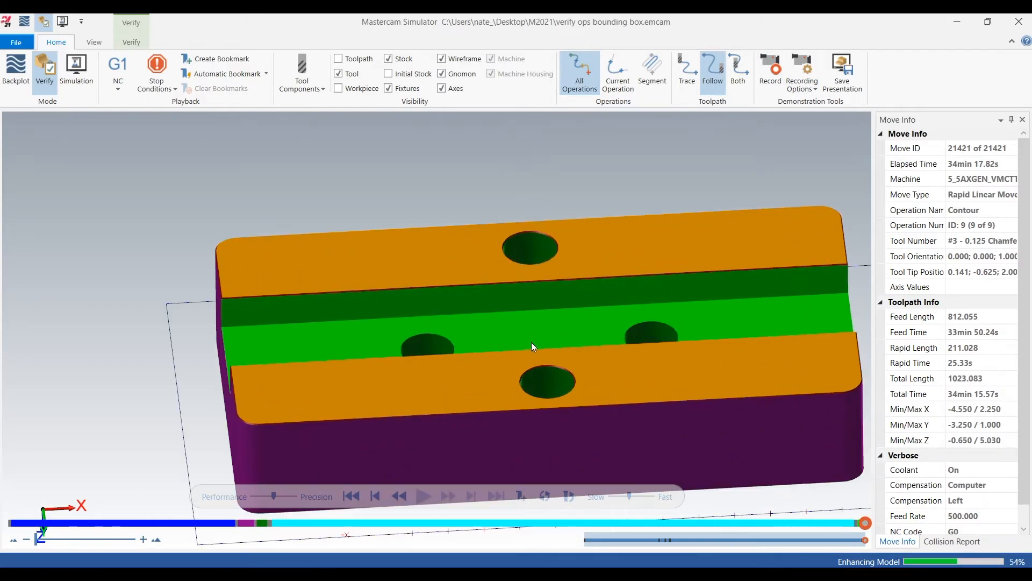
Orbit the slotted plate to inspect the slot, sides and underside from several angles
left_click_drag(534, 346, 540, 354)
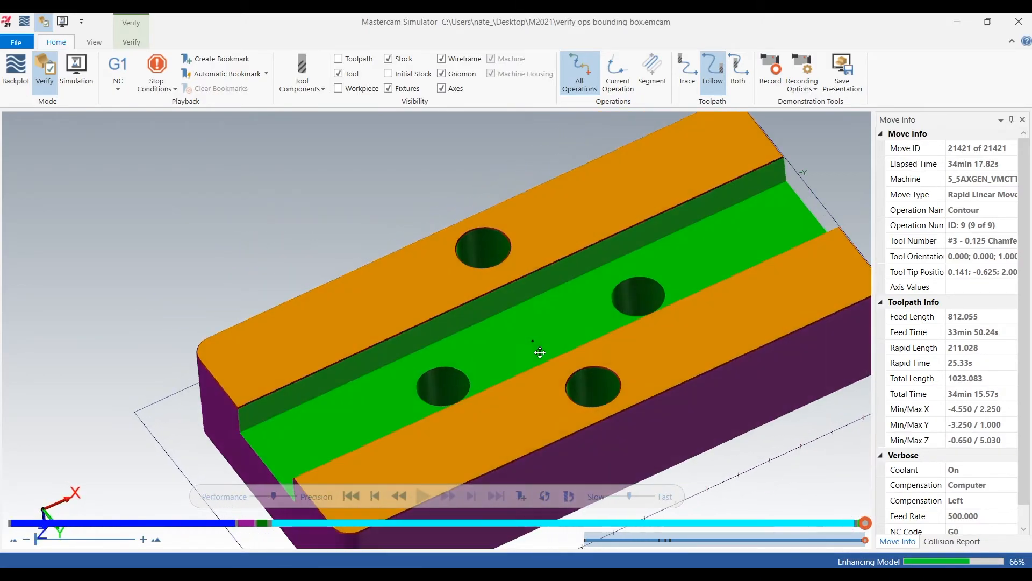
left_click_drag(540, 353, 535, 359)
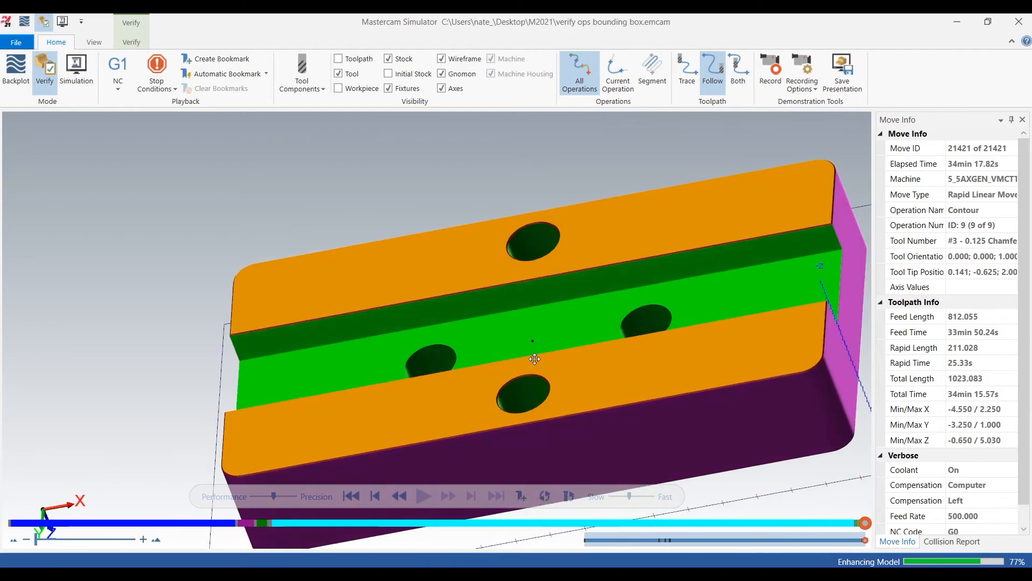
left_click_drag(534, 358, 531, 357)
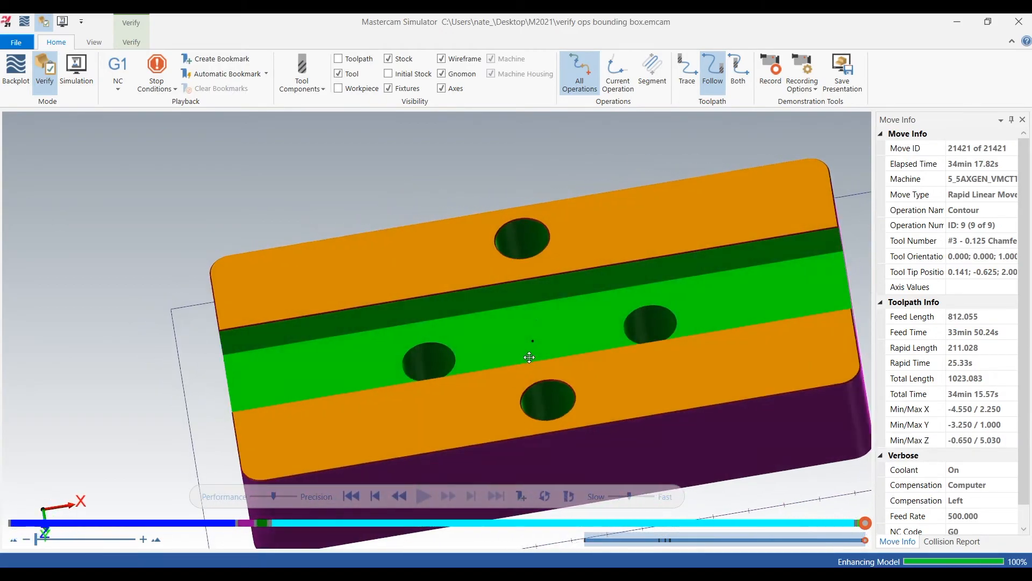
left_click_drag(529, 358, 585, 393)
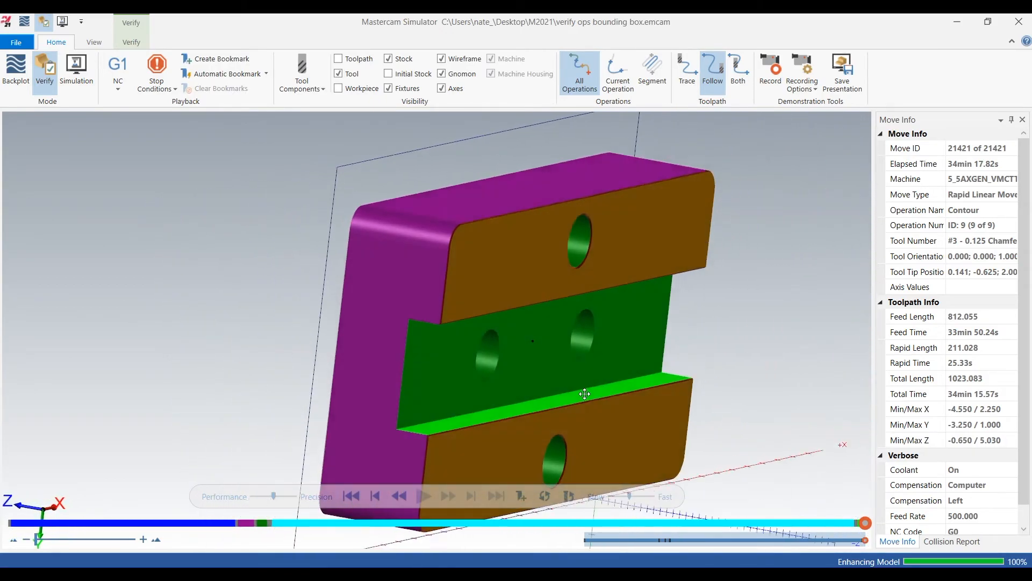
left_click_drag(586, 394, 534, 350)
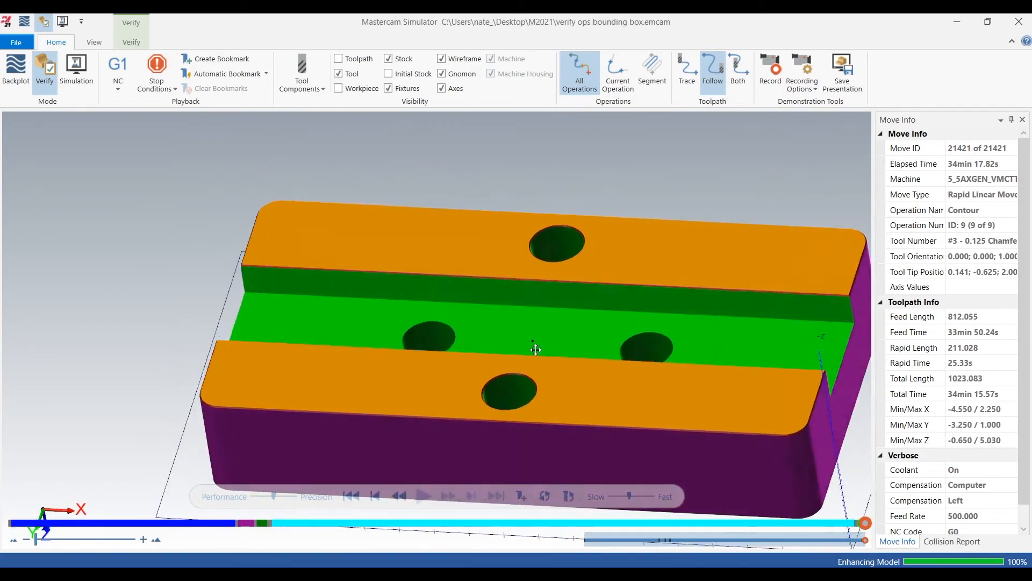
left_click_drag(535, 350, 485, 297)
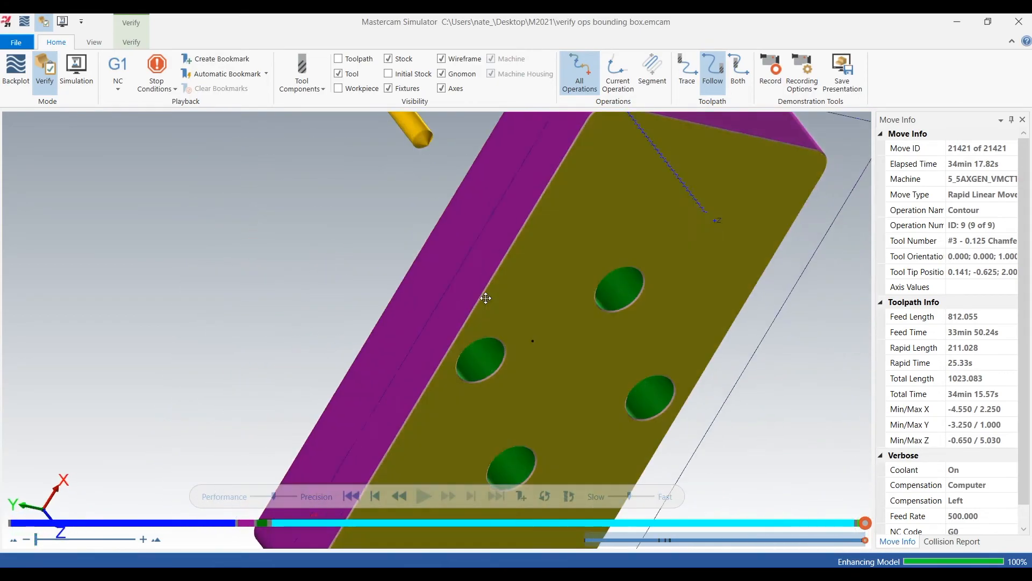
left_click_drag(486, 298, 563, 328)
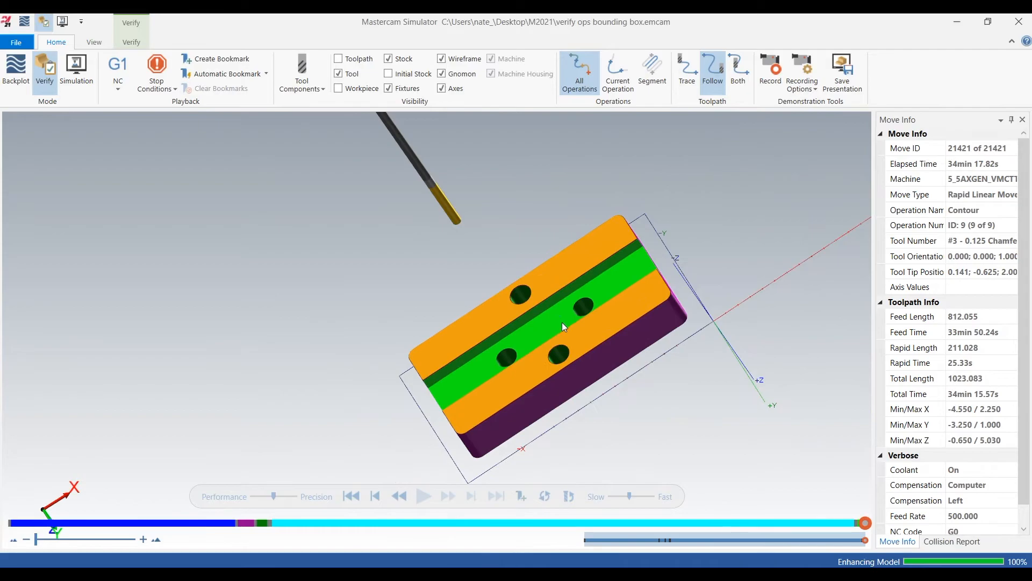
left_click_drag(563, 327, 591, 341)
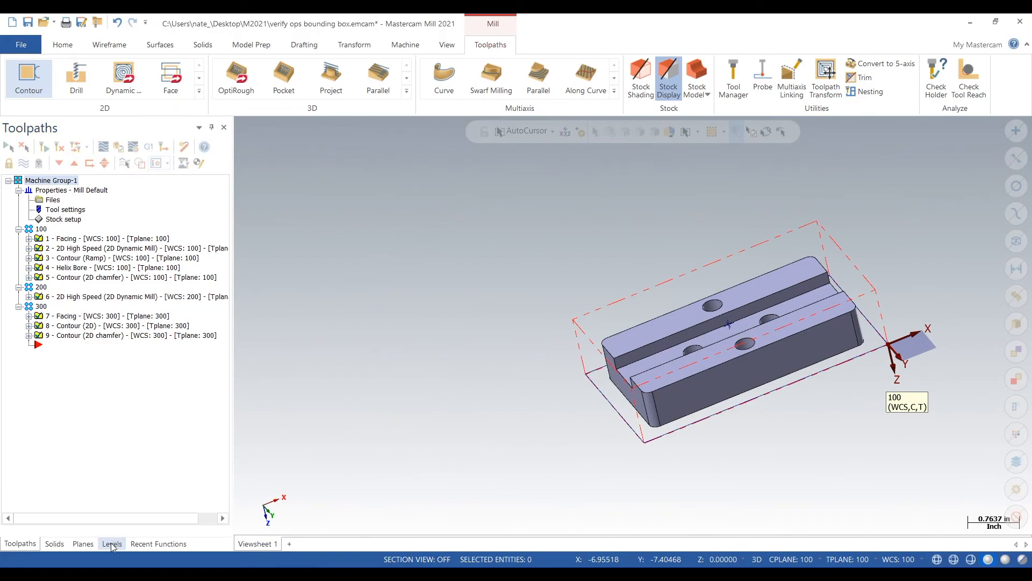
Turn off the red stock outline display in Stock setup and confirm
left_click(112, 544)
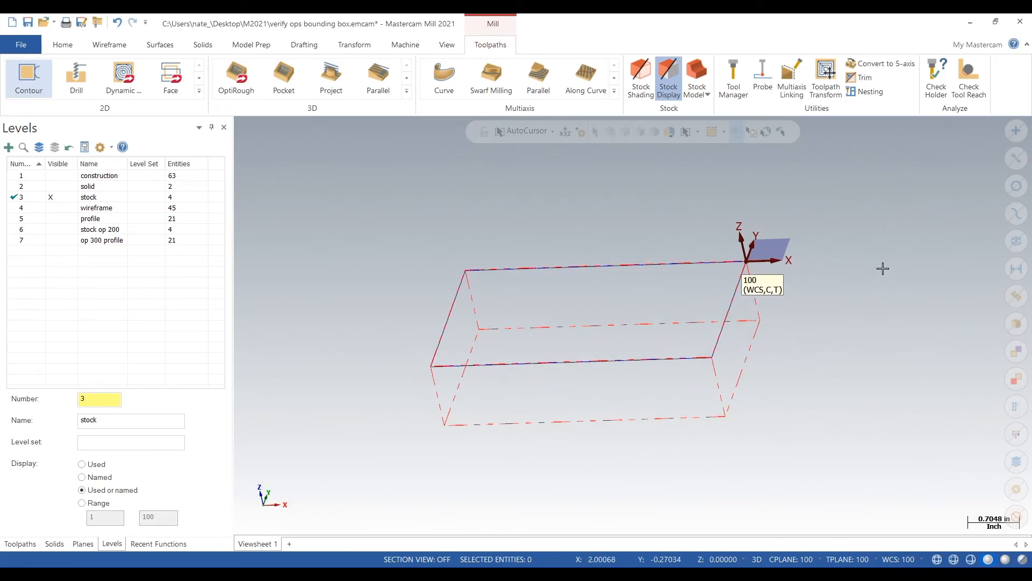
left_click(20, 544)
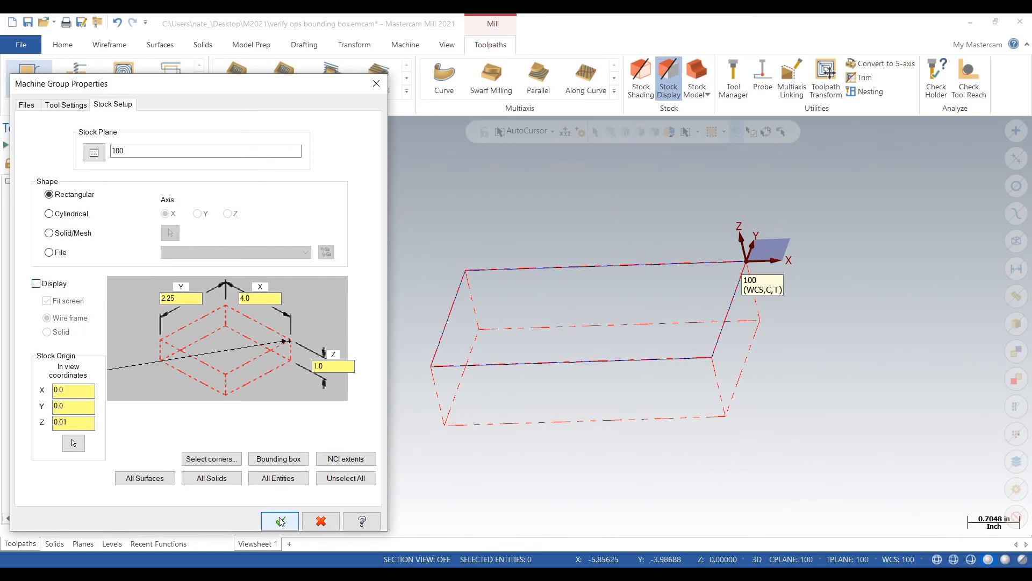
left_click(280, 521)
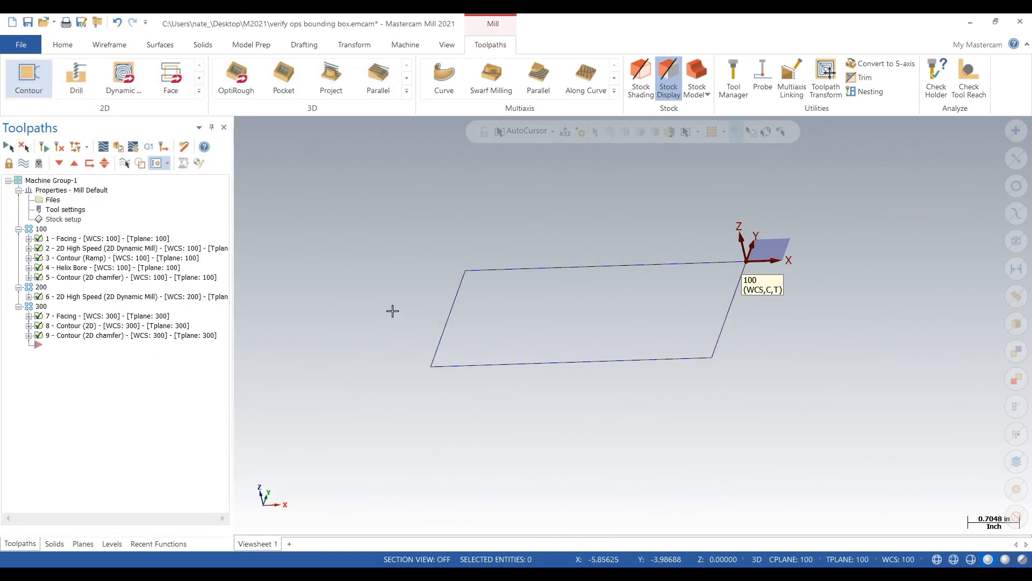
In Levels, make level 2 solid visible and hide level 3 stock
left_click(54, 544)
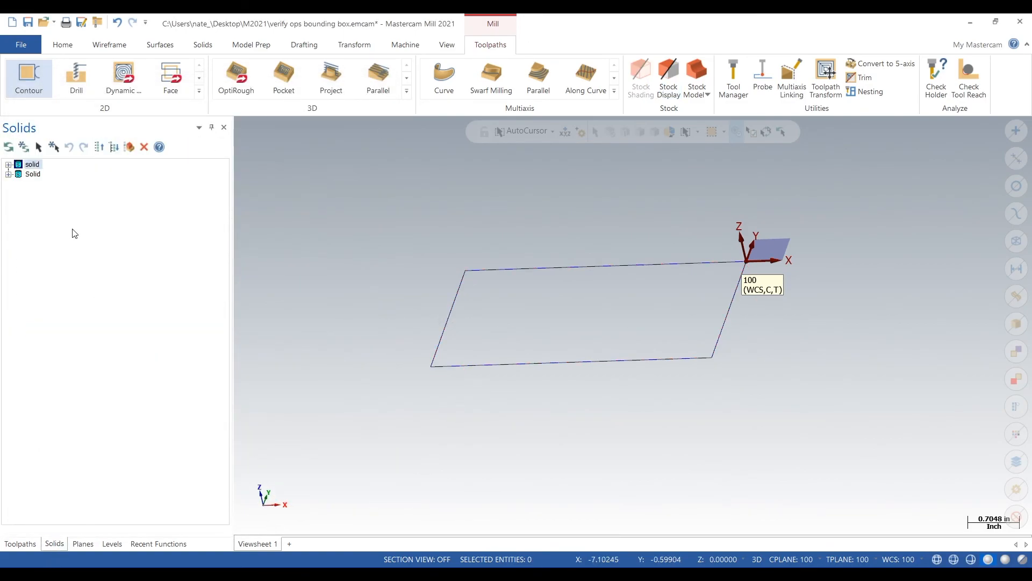
left_click(112, 544)
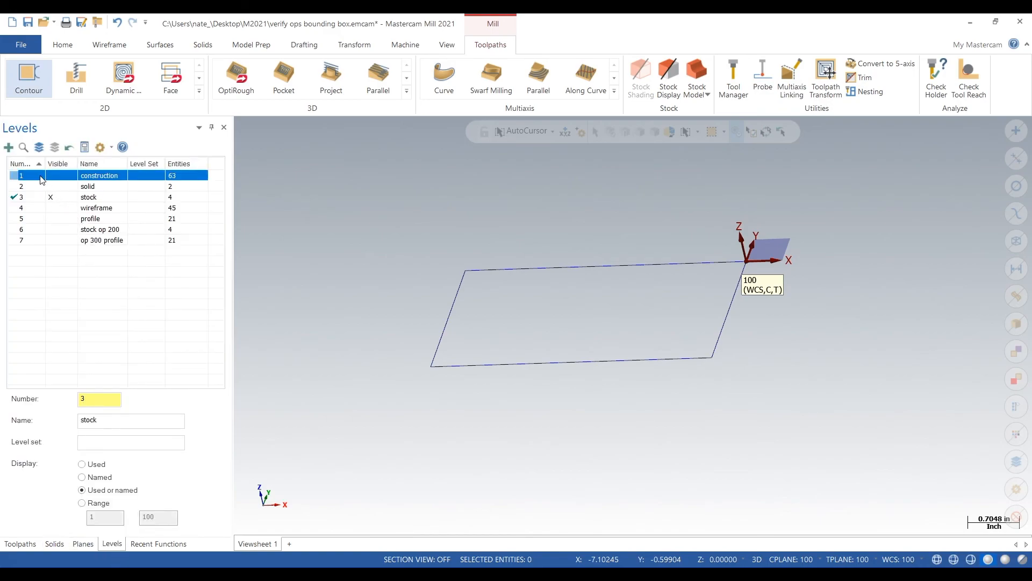
left_click(50, 186)
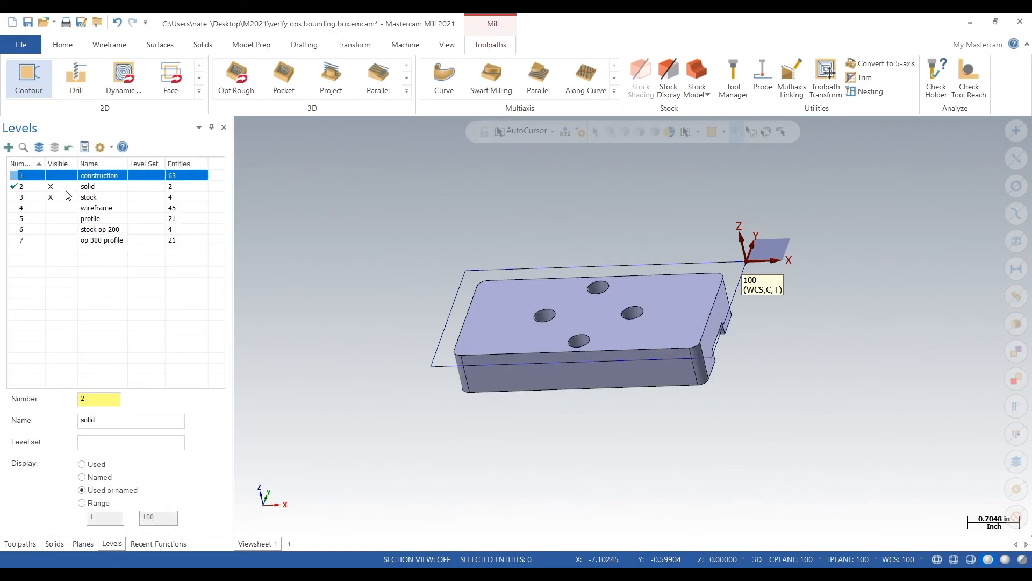
left_click(88, 197)
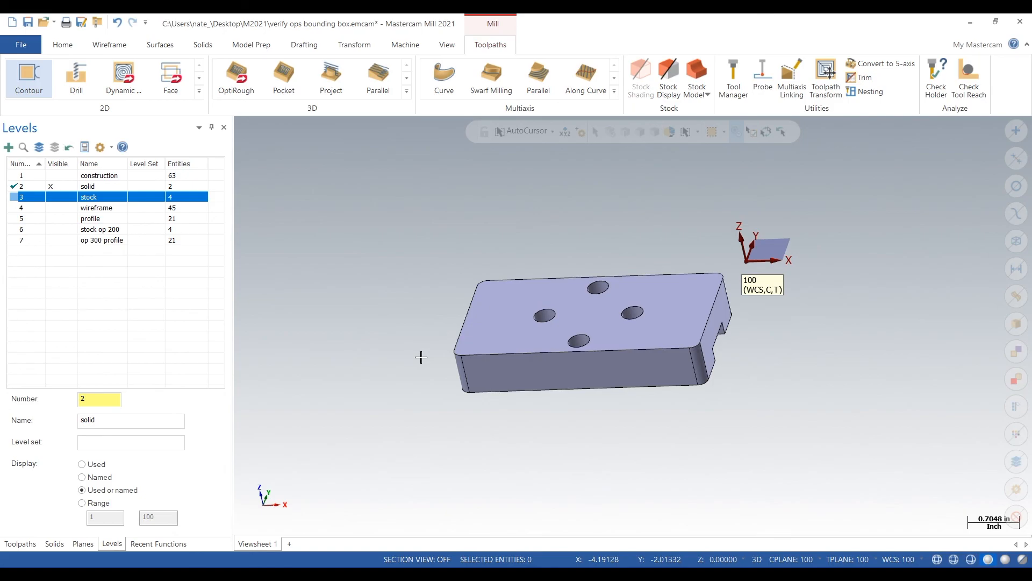